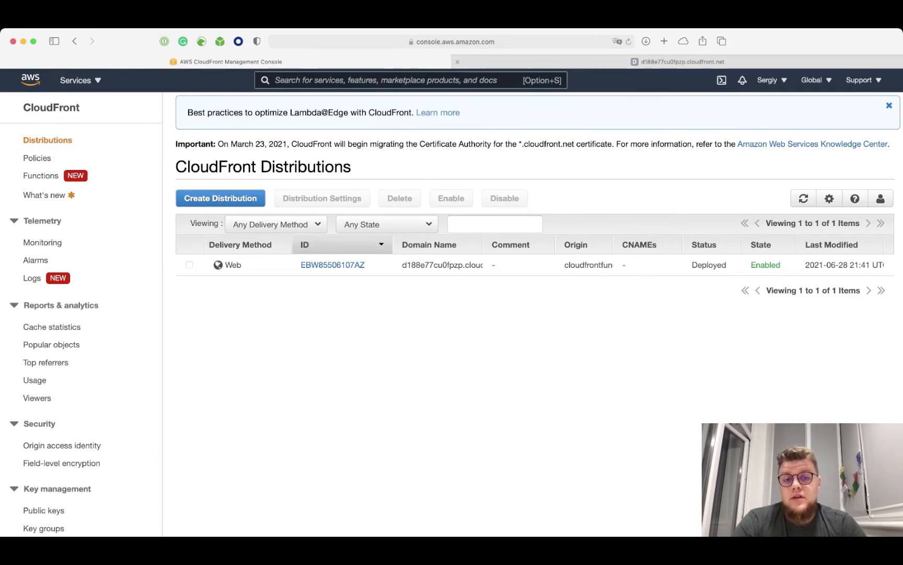
- Close the request header details on the site tab and return to the CloudFront console
left_click(680, 61)
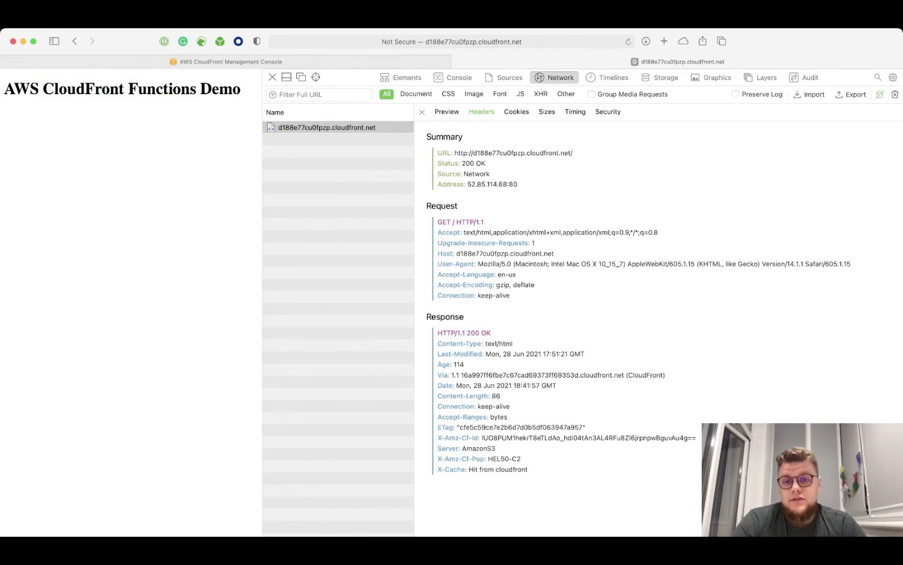
left_click(423, 112)
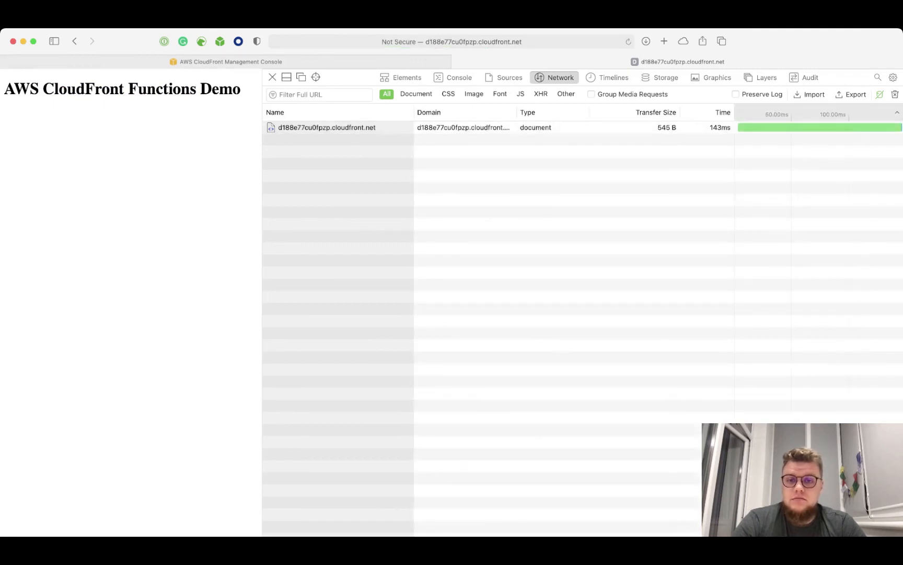
left_click(327, 128)
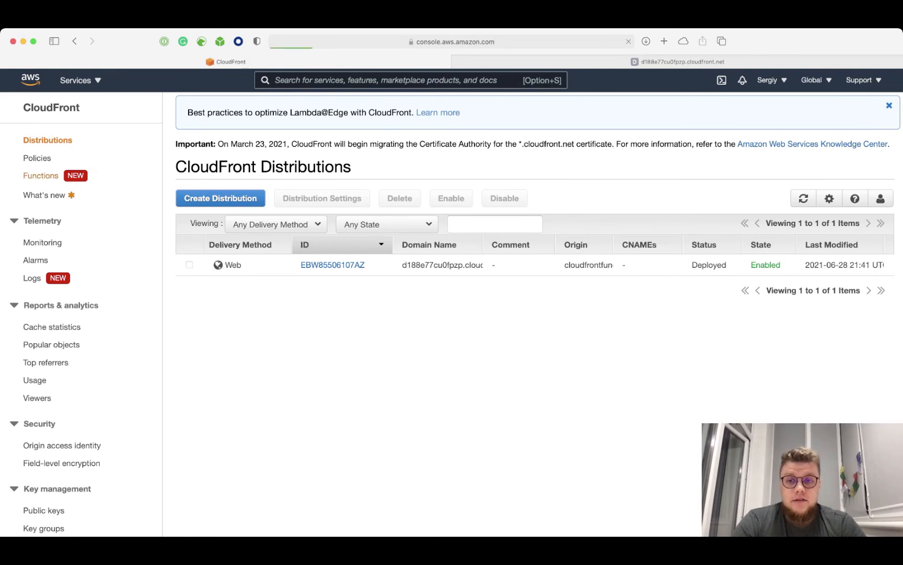
- Create a new CloudFront function named 'a-demo-function'
left_click(40, 177)
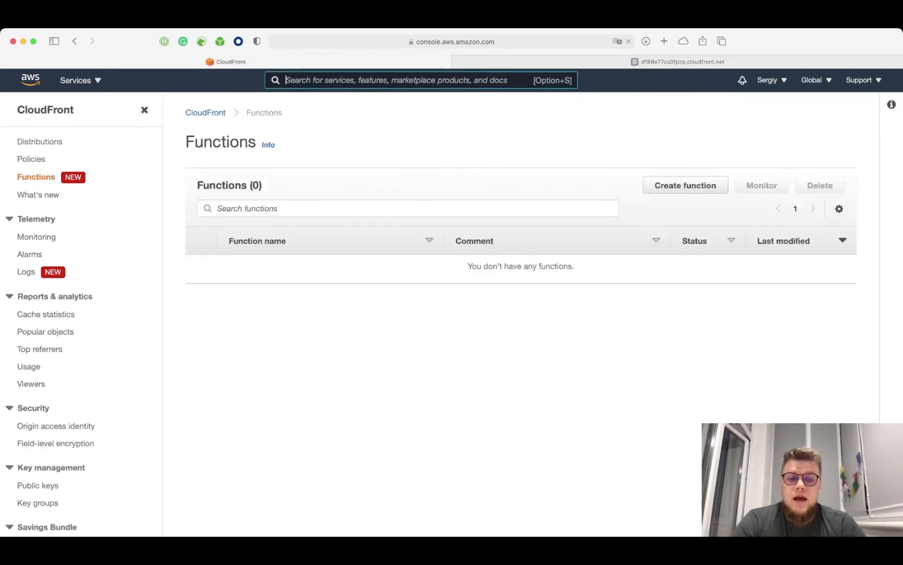
left_click(685, 185)
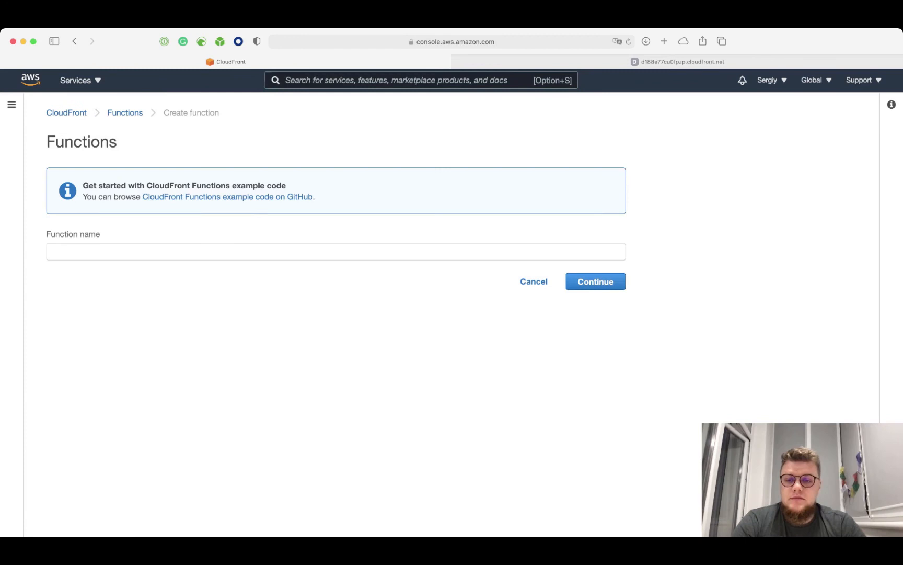
type("a")
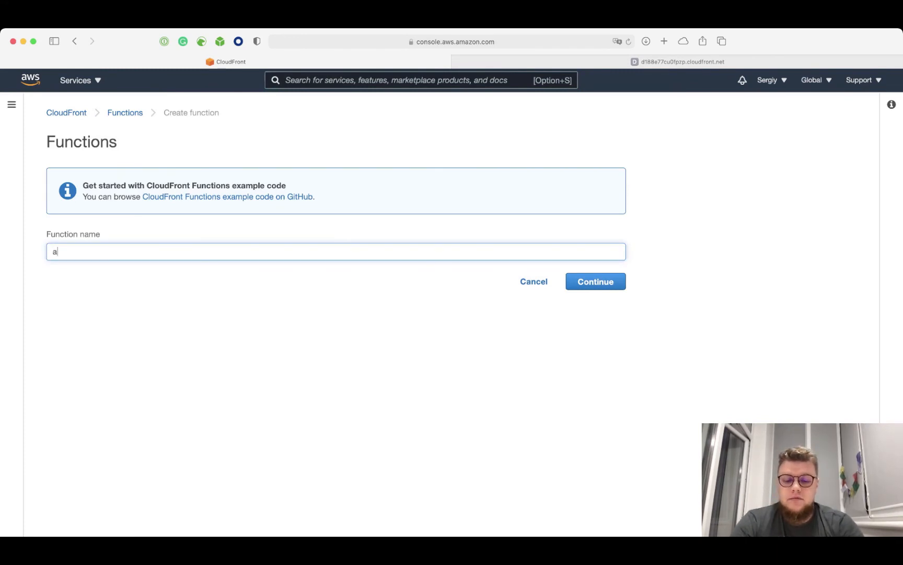
type("-demo-func")
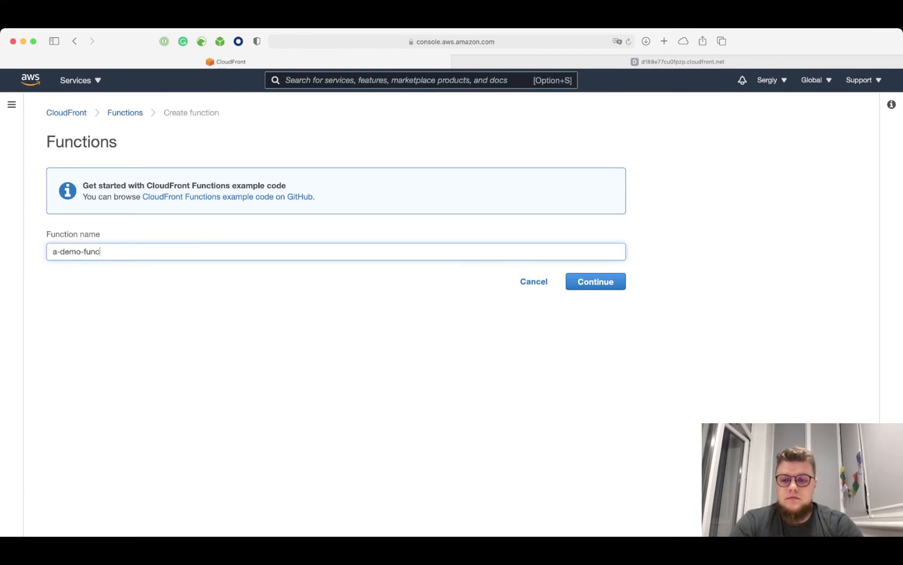
type("tion")
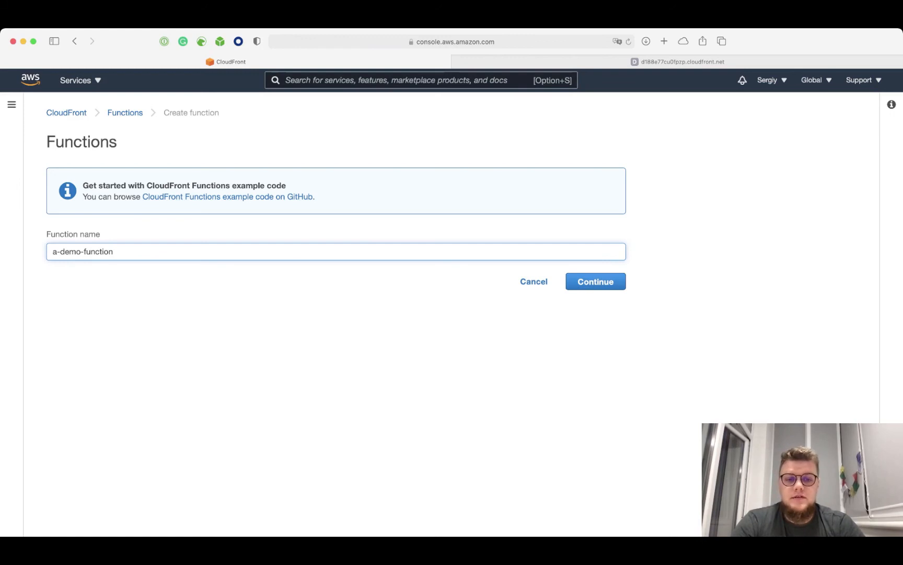
left_click(595, 282)
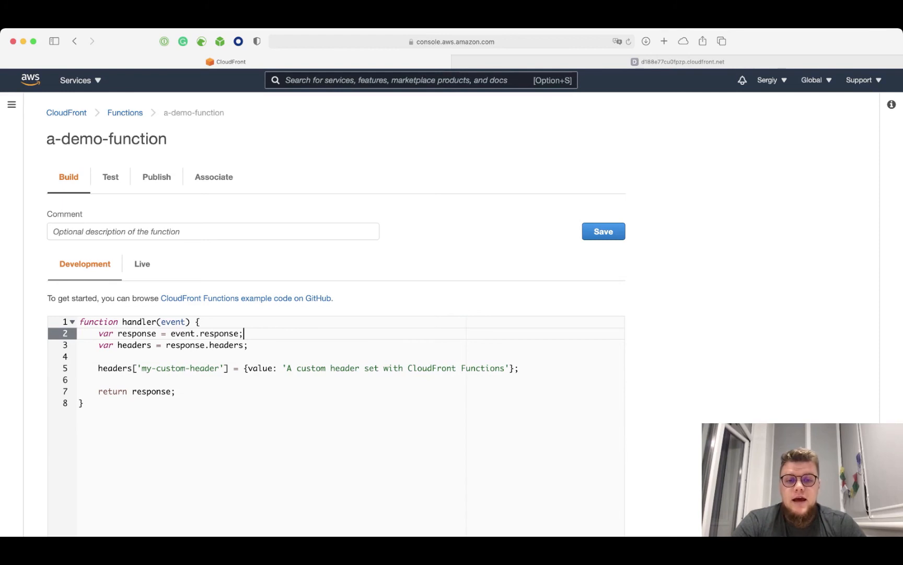
- Save the handler code setting my-custom-header and switch to the function's Test tab
left_click(603, 231)
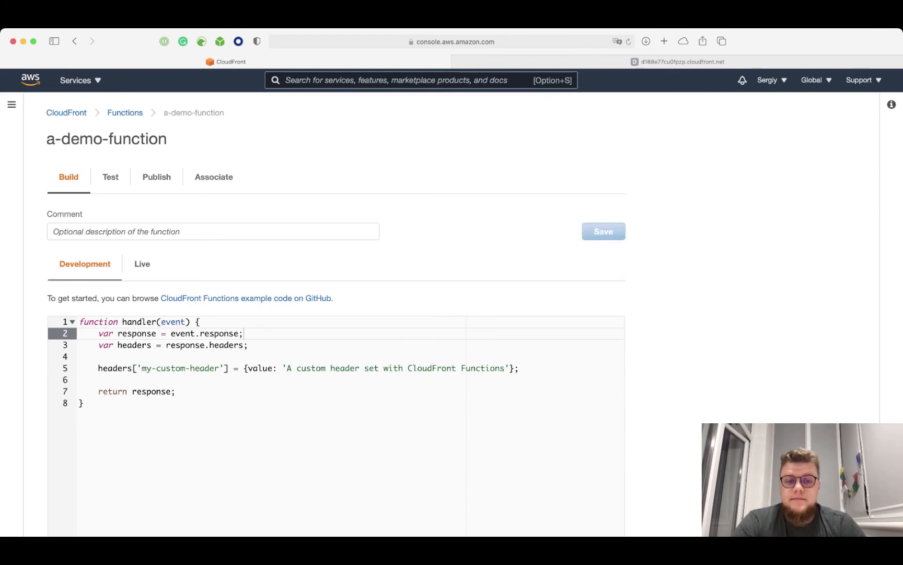
left_click(604, 231)
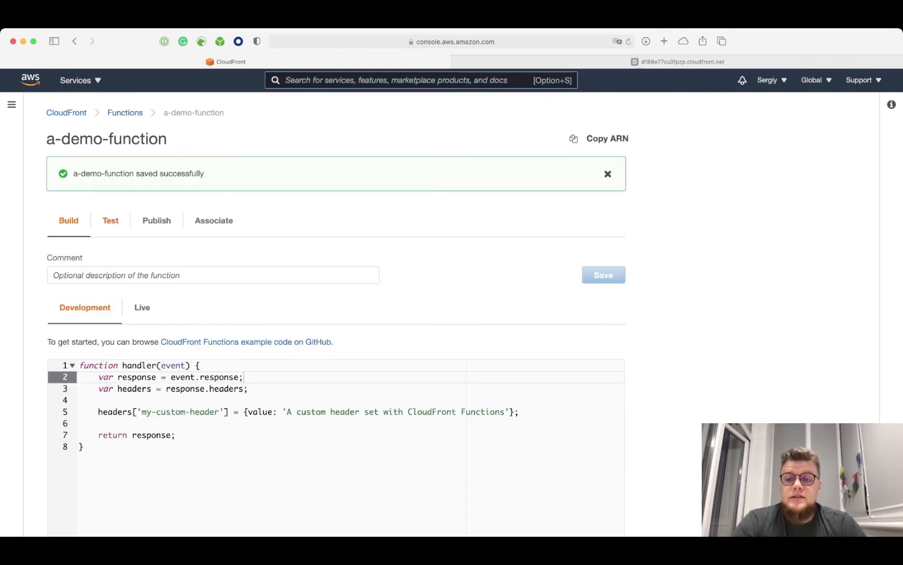
left_click(110, 220)
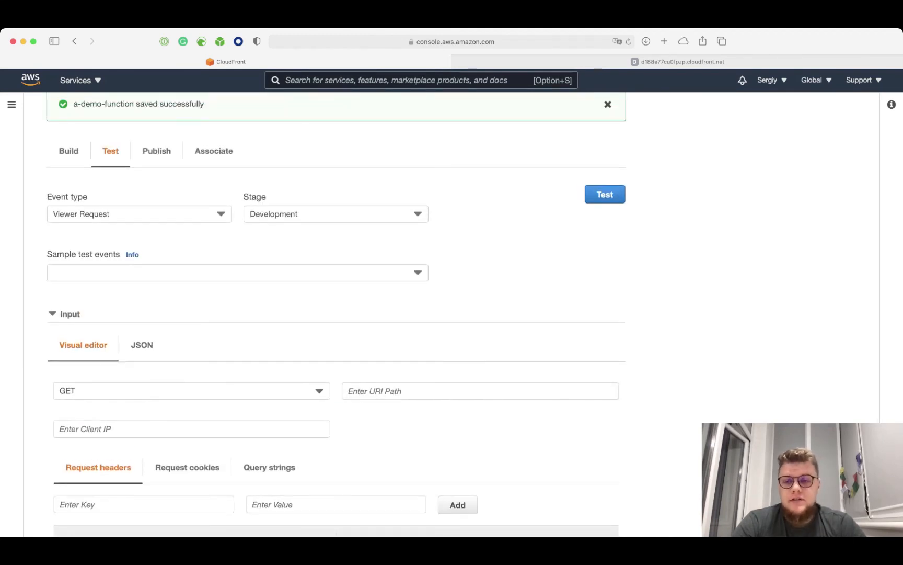
- Test a-demo-function against a Viewer Response event
scroll("up", 3)
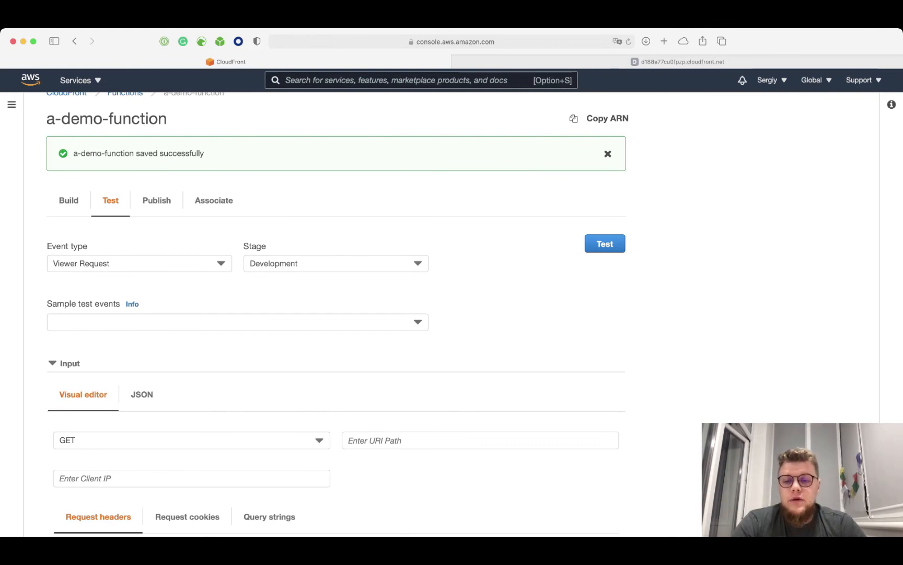
scroll("down", 3)
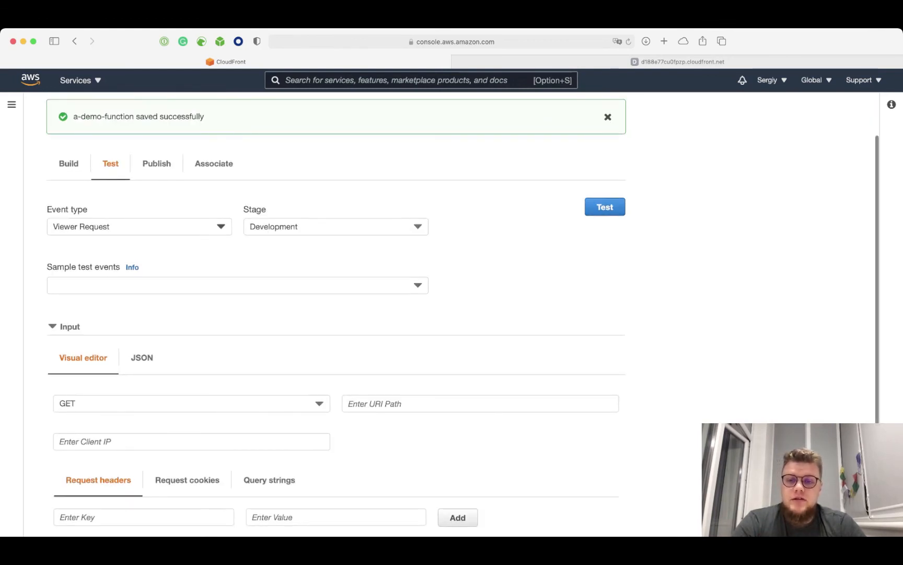
left_click(138, 225)
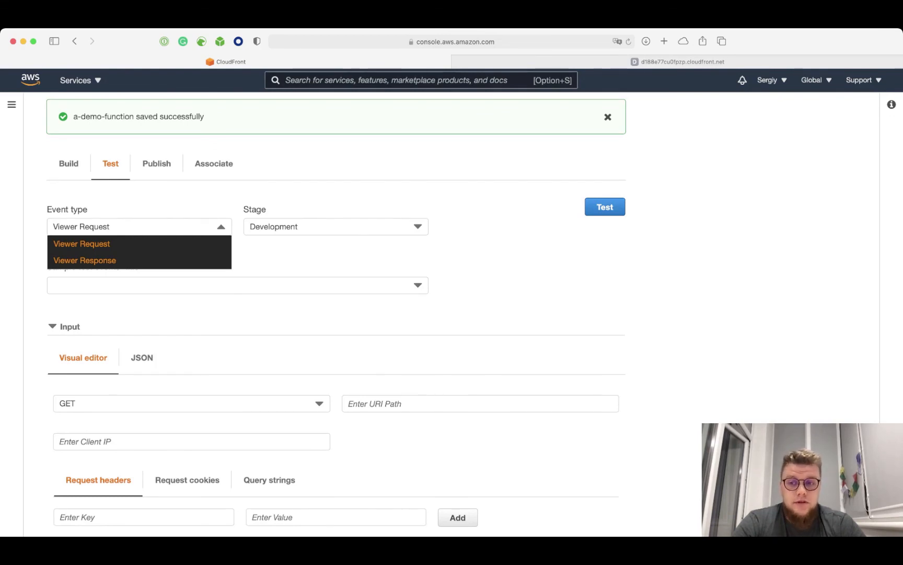
left_click(84, 260)
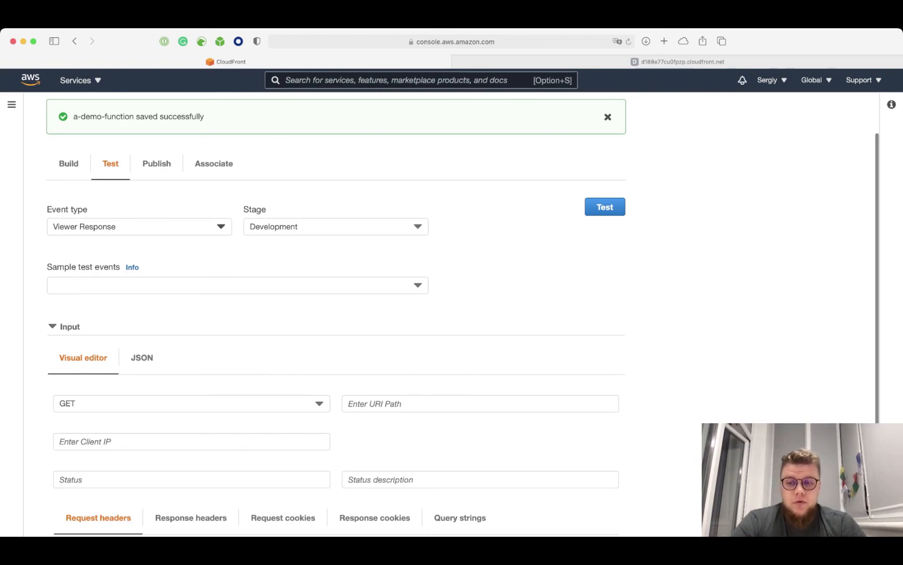
scroll("down", 3)
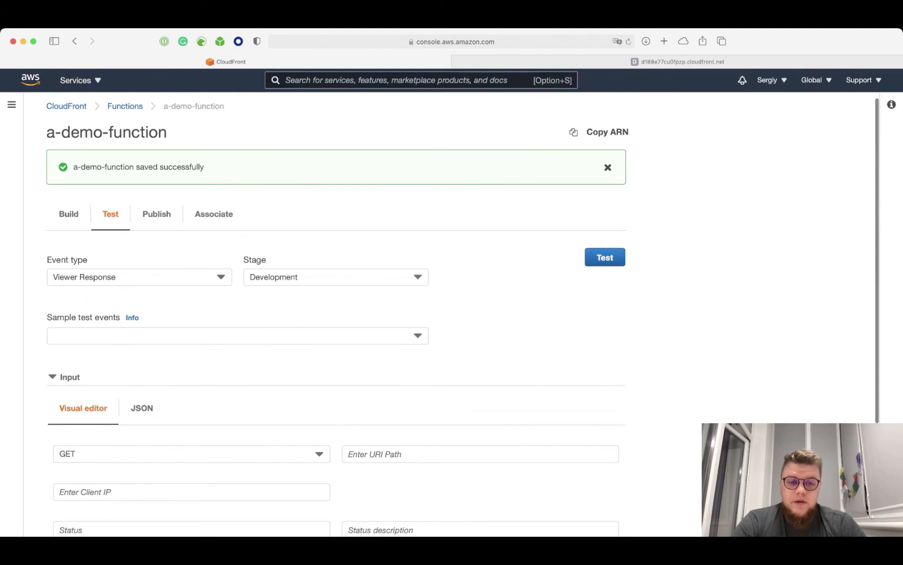
left_click(605, 257)
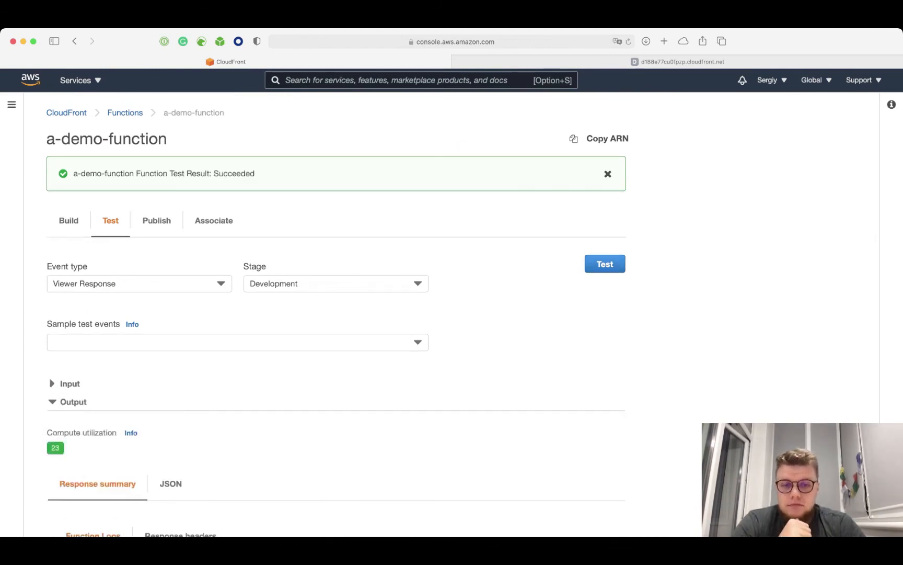
scroll("down", 3)
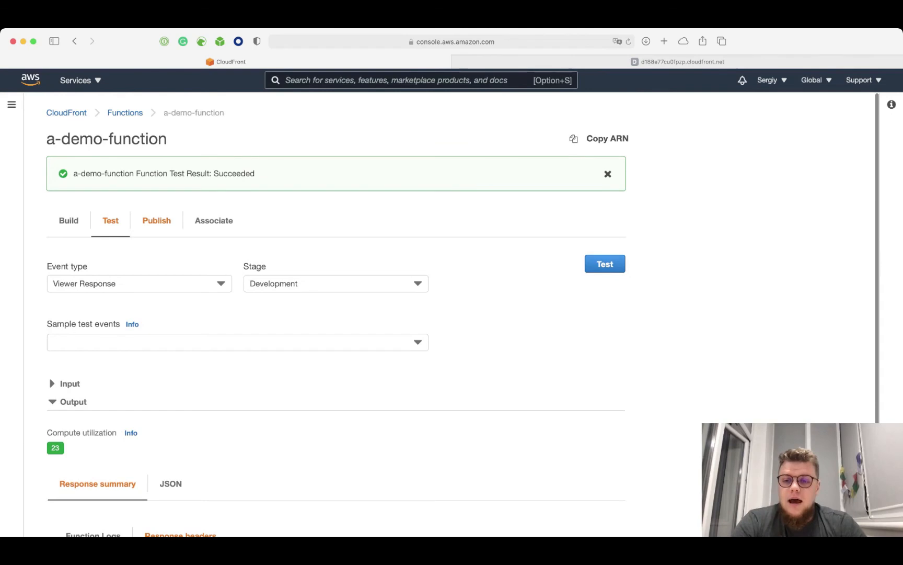
- Publish a-demo-function to the live stage
left_click(156, 220)
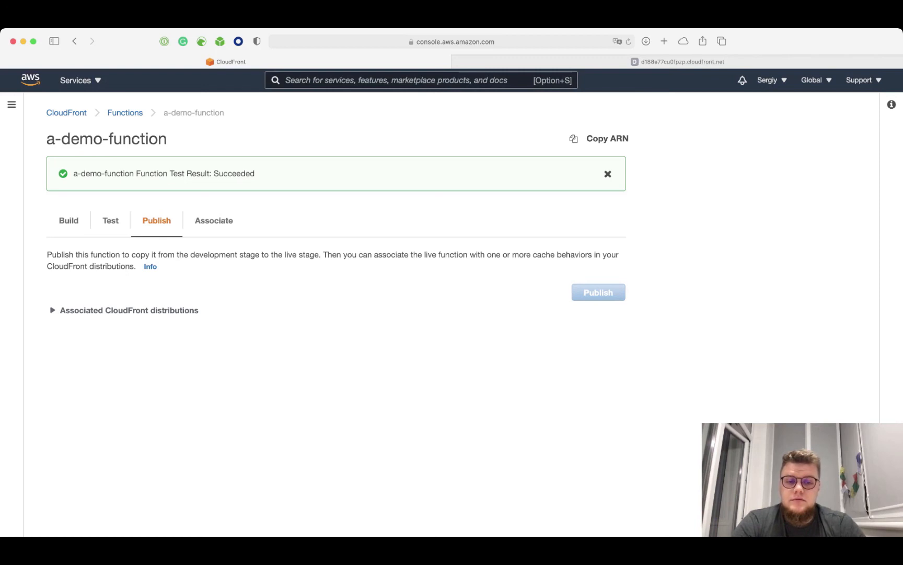
left_click(598, 292)
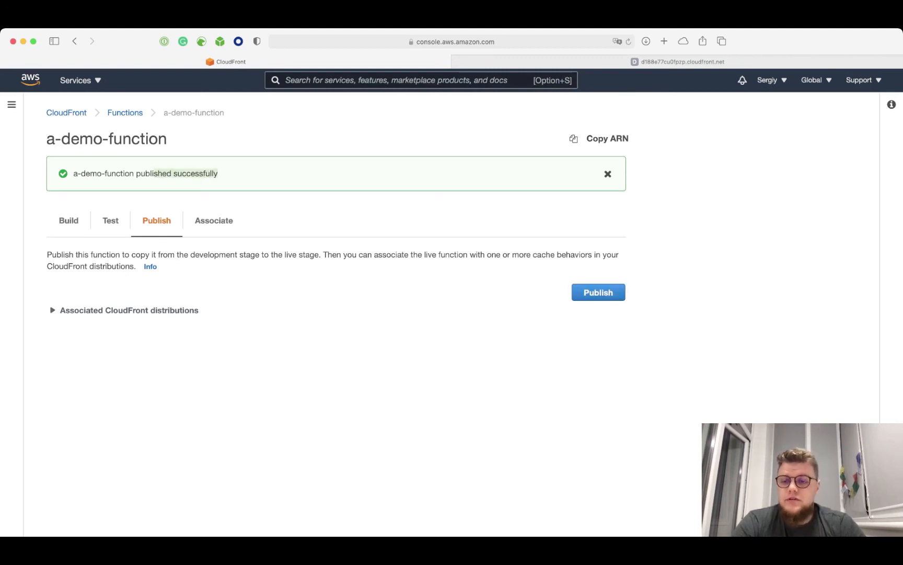
left_click(213, 220)
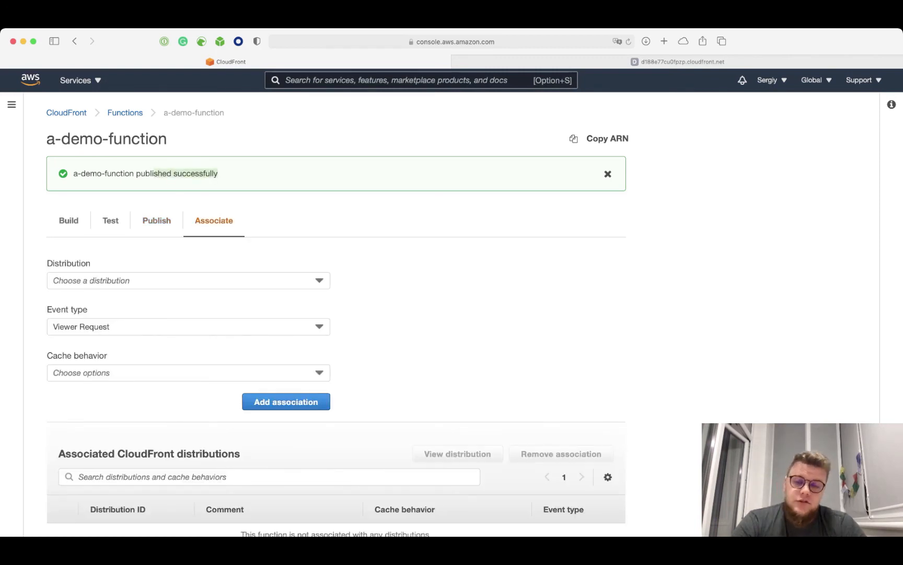
- Associate the function with EBW85506107AZ for Viewer Response on Default (*), then view distributions
scroll("down", 3)
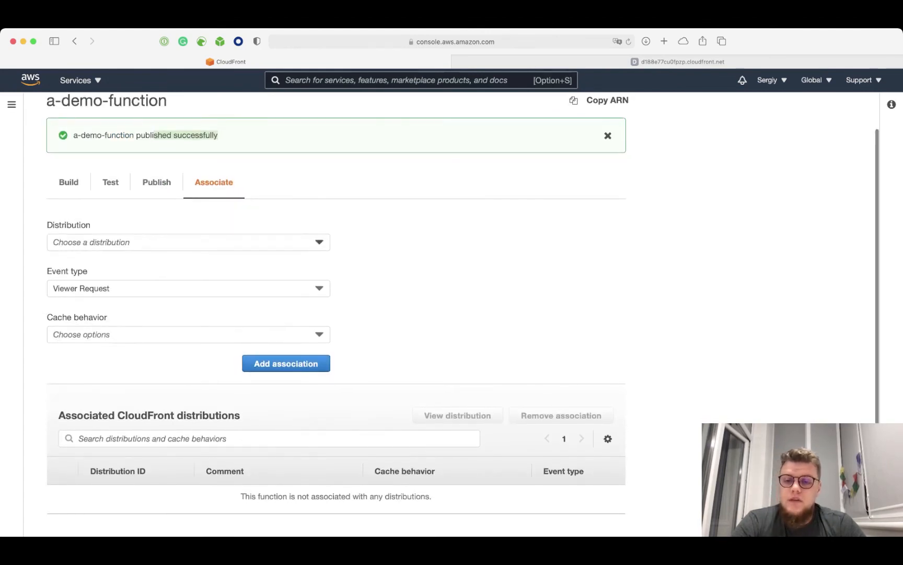
left_click(187, 242)
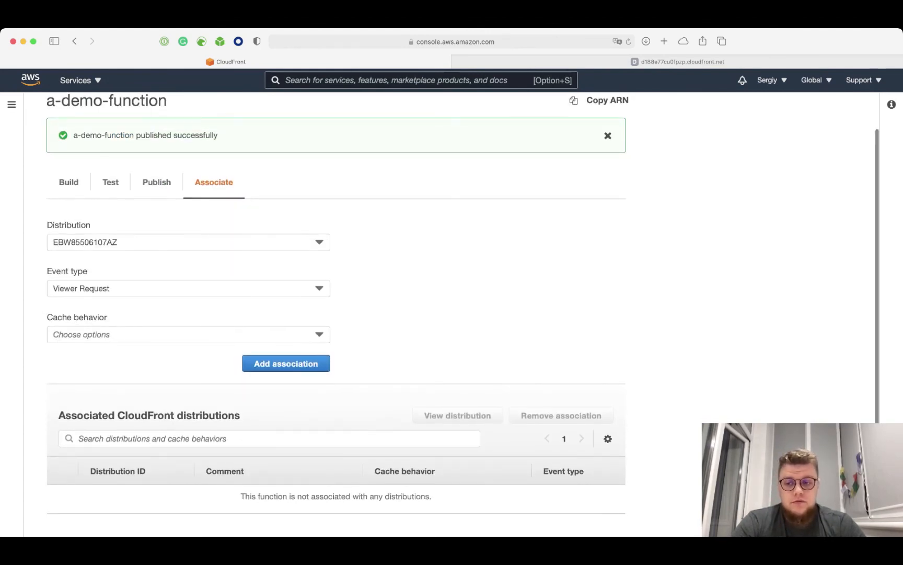
left_click(187, 288)
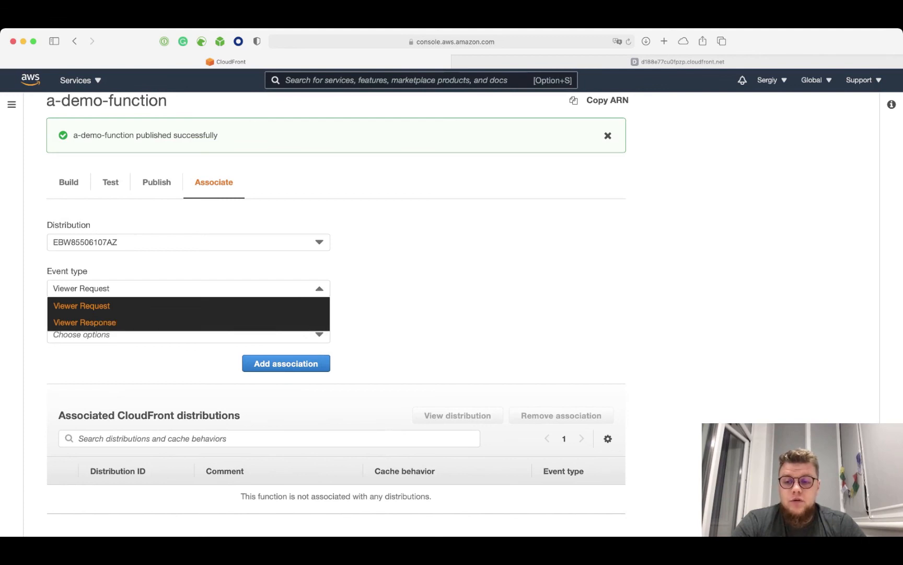
left_click(84, 322)
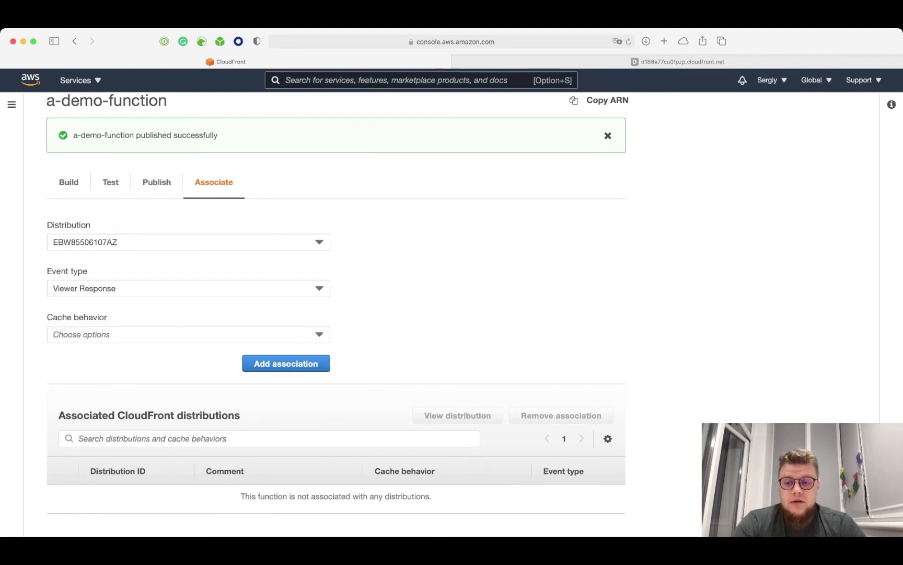
left_click(188, 334)
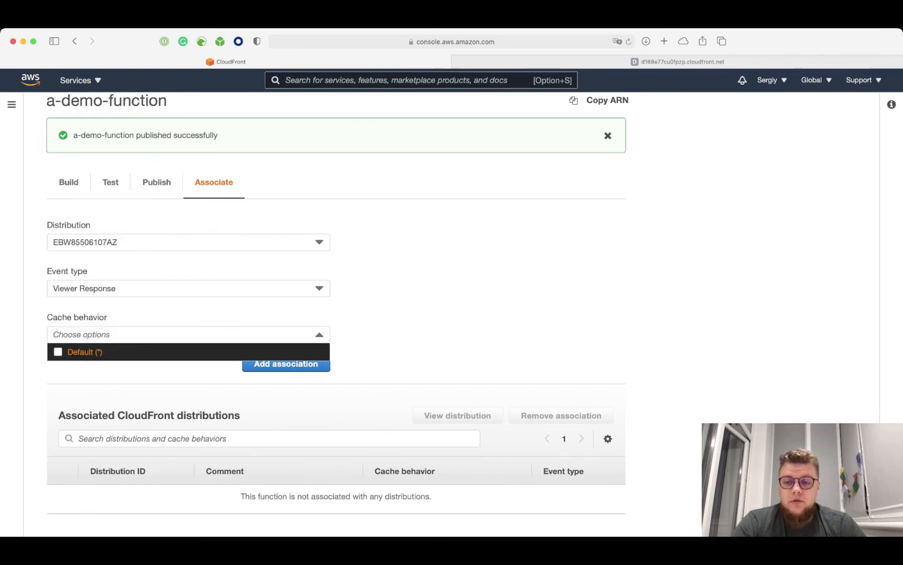
left_click(58, 351)
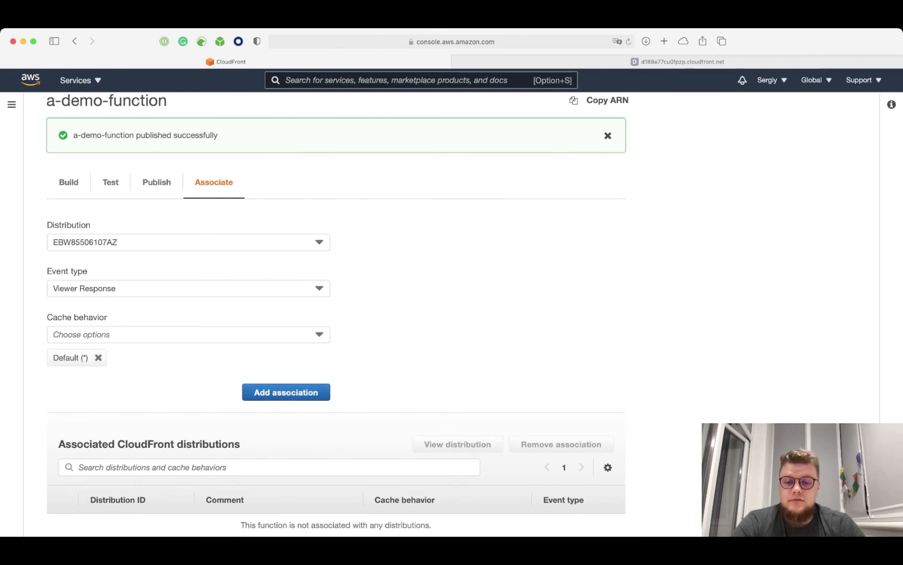
scroll("down", 3)
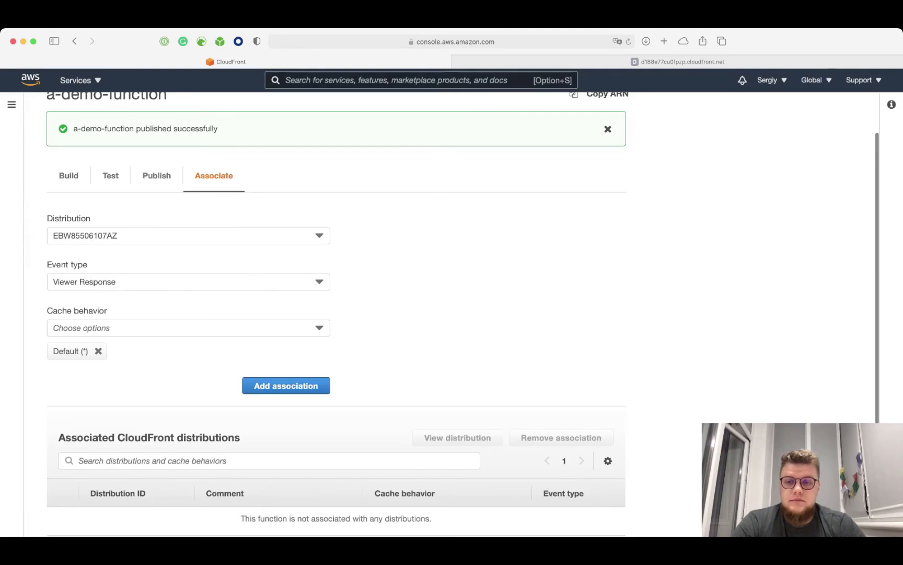
left_click(286, 385)
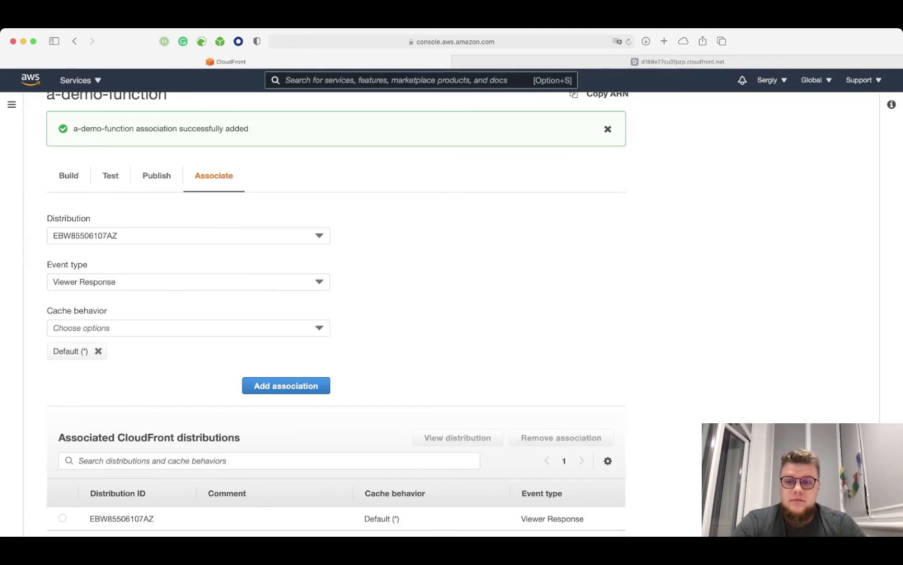
scroll("up", 3)
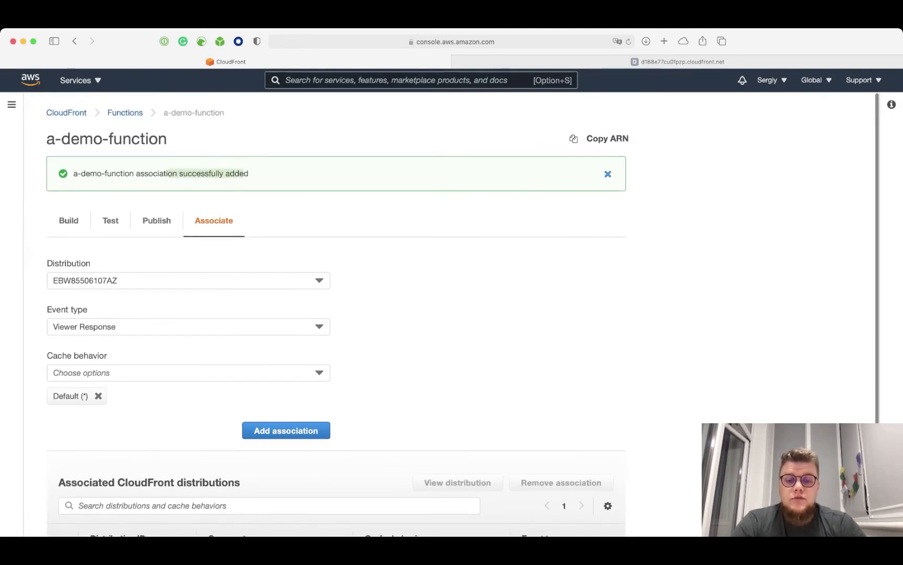
left_click(608, 174)
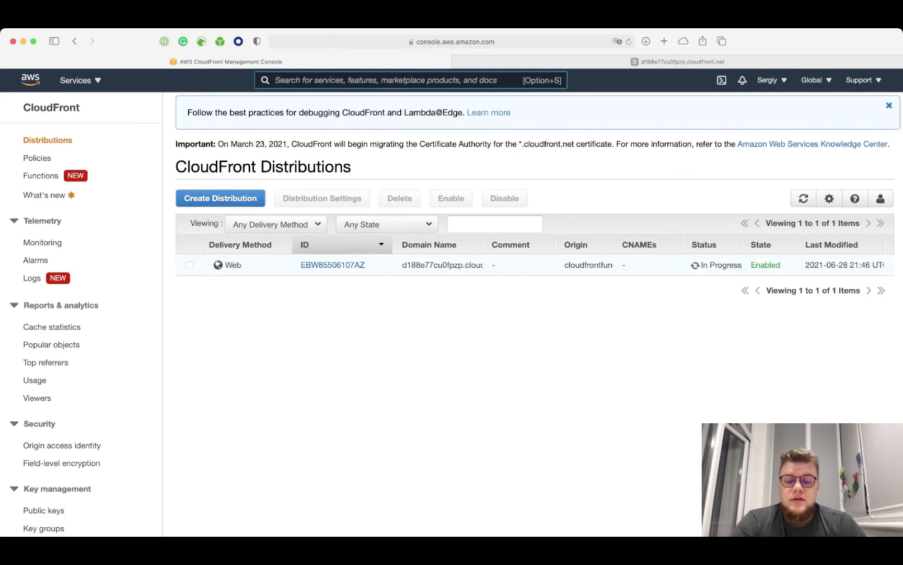
- Copy the latest invalidation of EBW85506107AZ and submit it for path /*
left_click(332, 265)
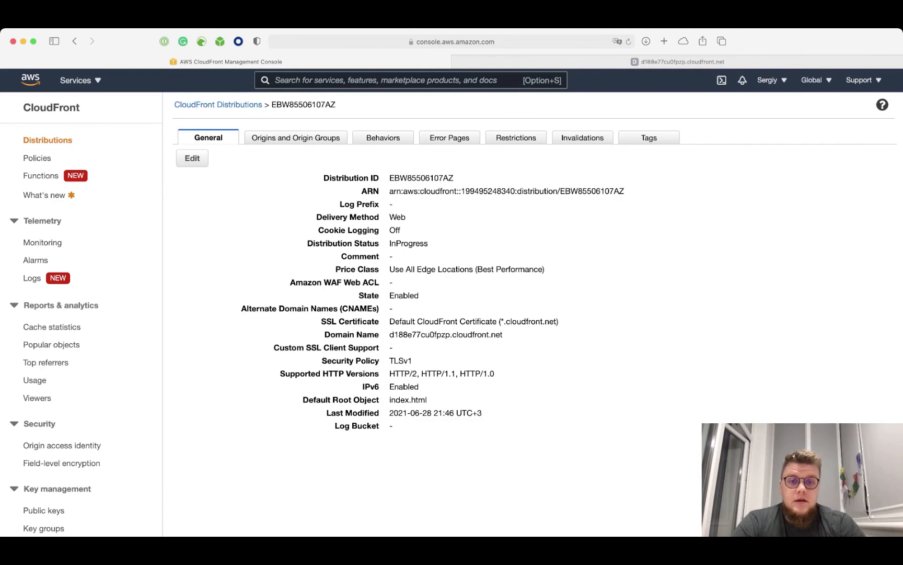
left_click(582, 137)
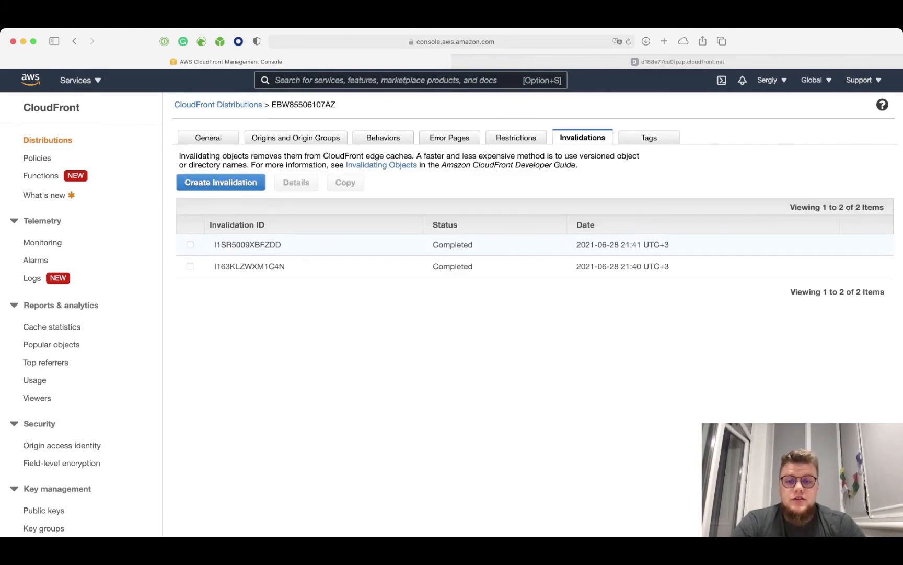
left_click(191, 244)
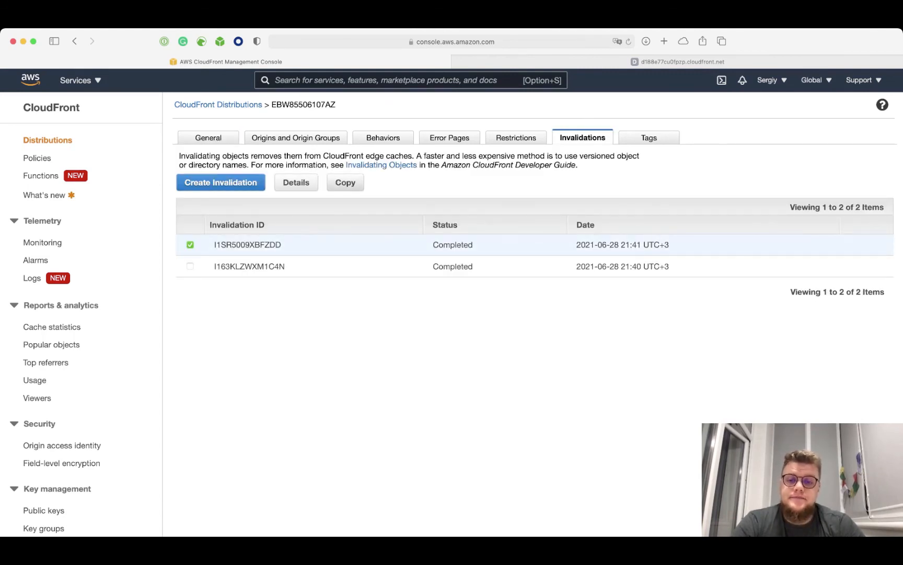
left_click(221, 182)
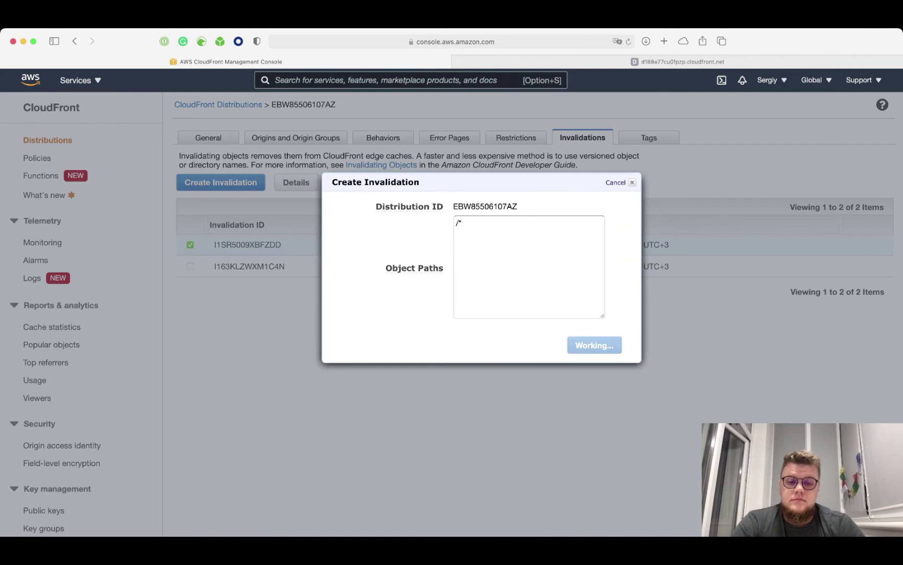
left_click(594, 345)
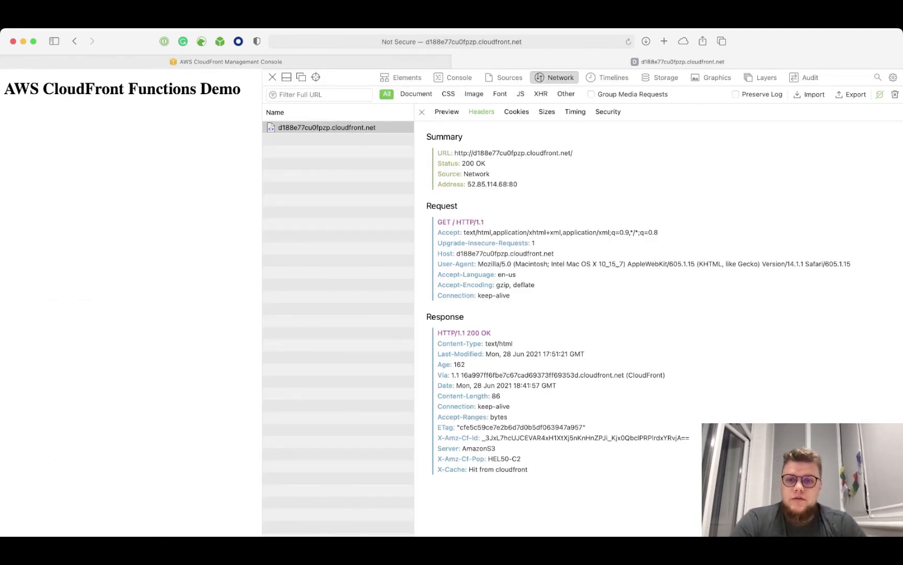
- Reload the demo page and inspect the document request's headers for My-Custom-Header
left_click(423, 112)
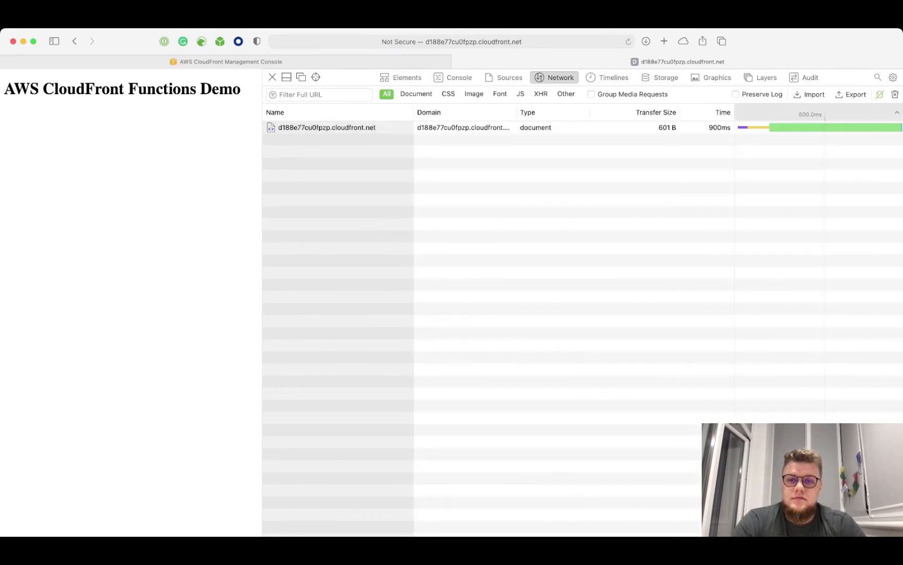
left_click(327, 128)
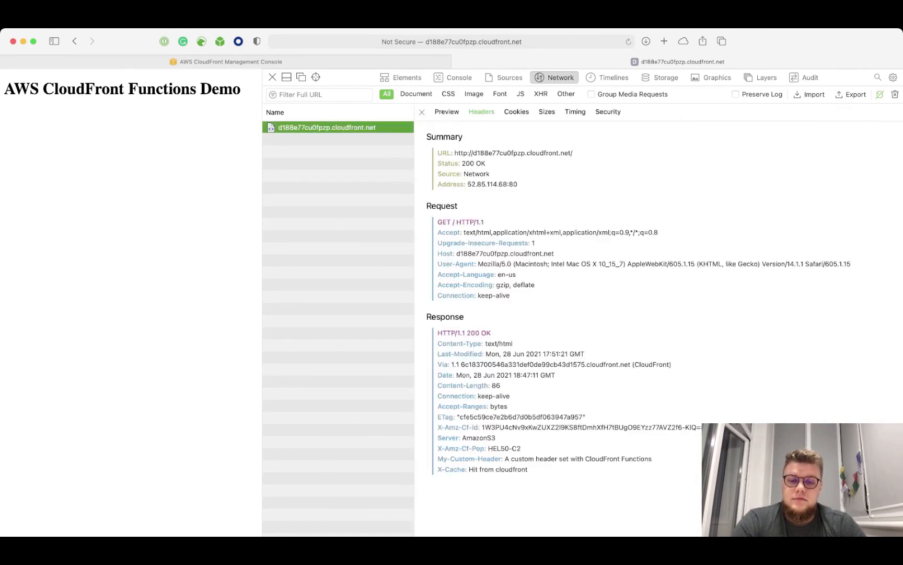